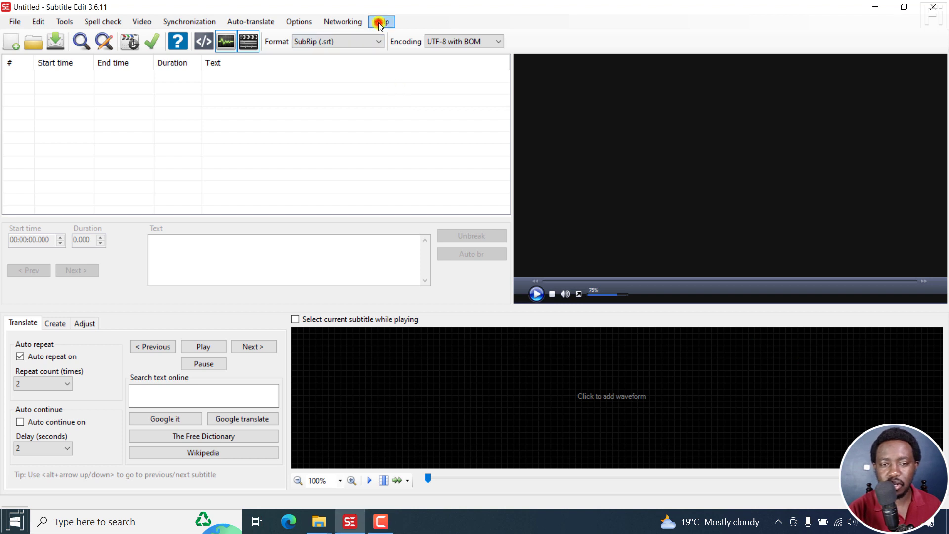
# Browse the menu bar and bring up the Video menu commands
pyautogui.click(381, 21)
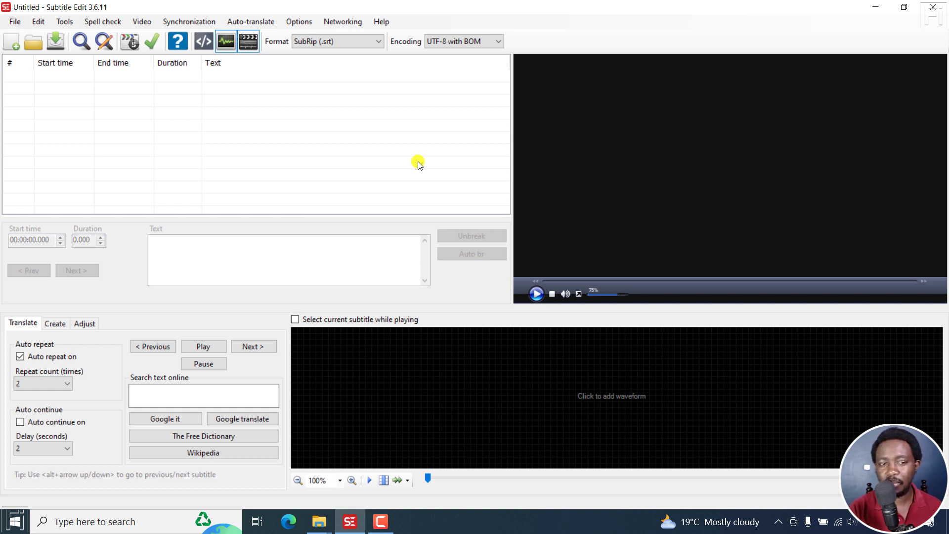
pyautogui.click(142, 21)
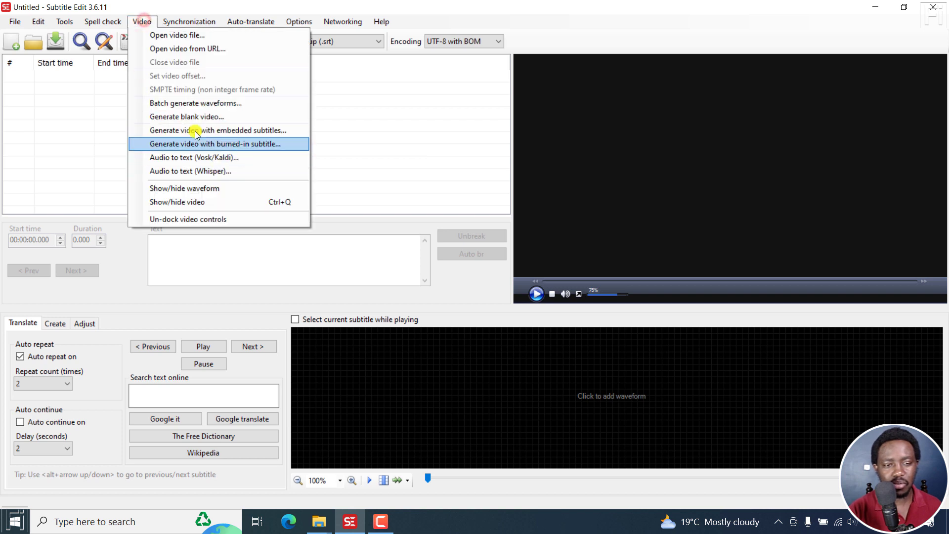
pyautogui.moveTo(217, 130)
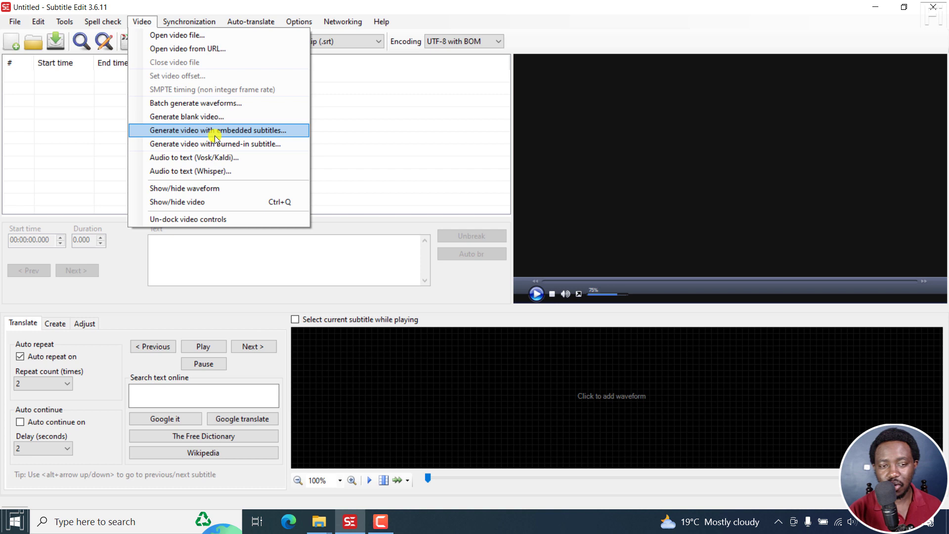
pyautogui.moveTo(413, 141)
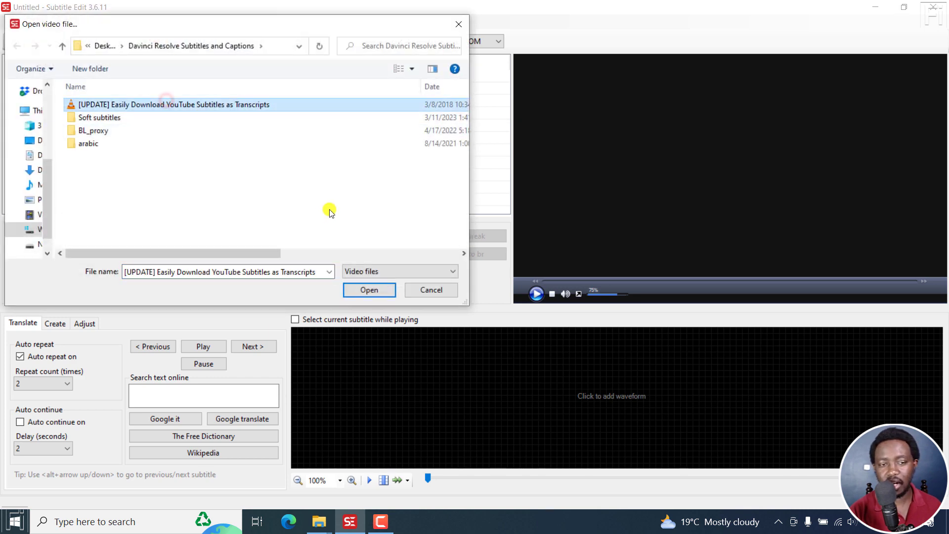
# Load '[UPDATE] Easily Download YouTube Subtitles as Transcripts.mp4' as the project video
pyautogui.click(369, 290)
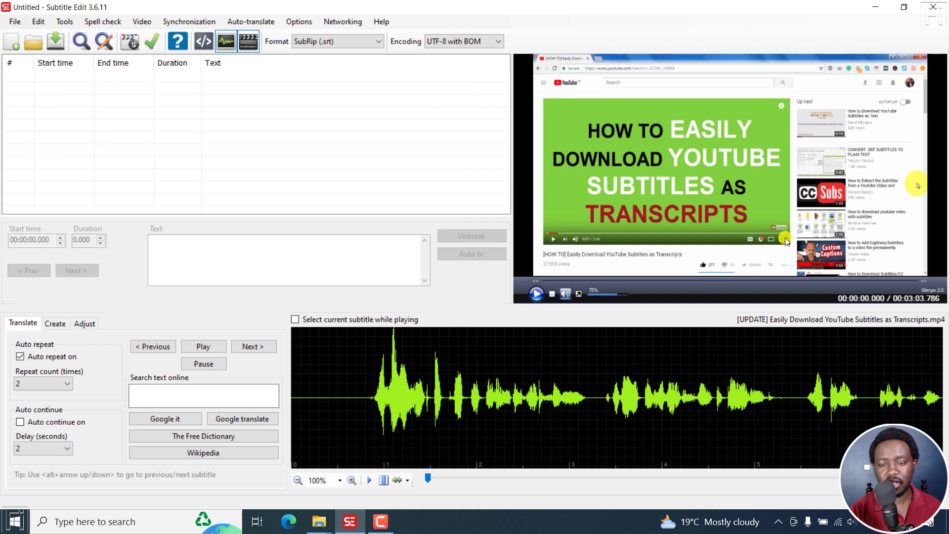
pyautogui.moveTo(215, 77)
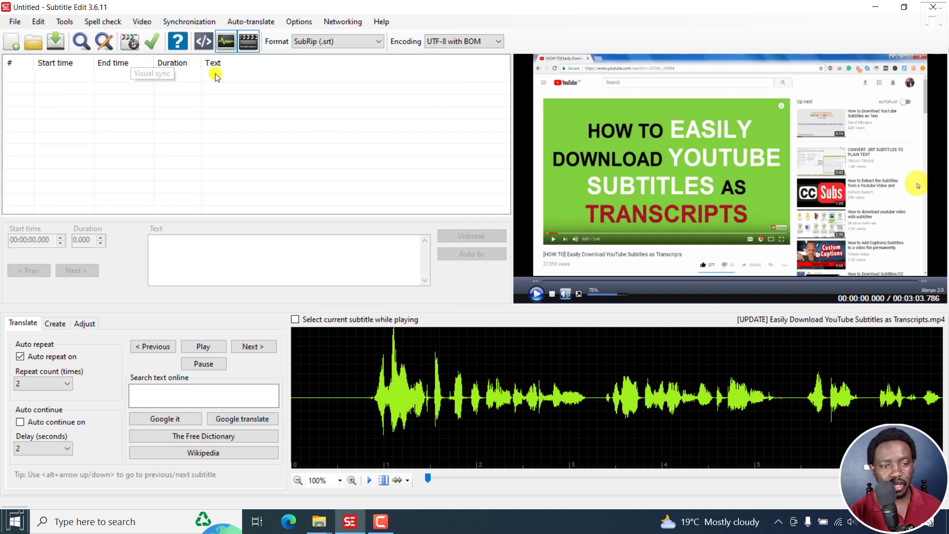
# Start Generate video with embedded subtitles and begin adding subtitle files
pyautogui.click(142, 20)
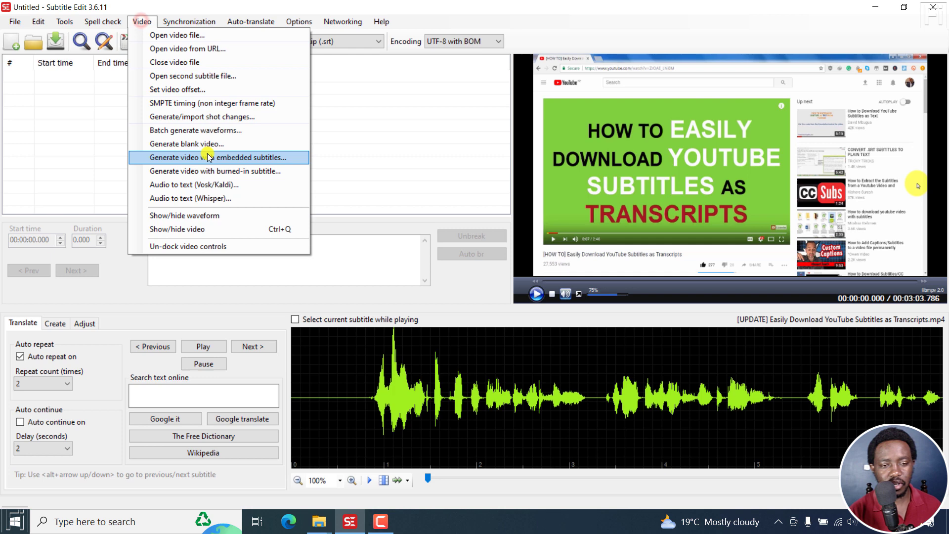
pyautogui.click(218, 158)
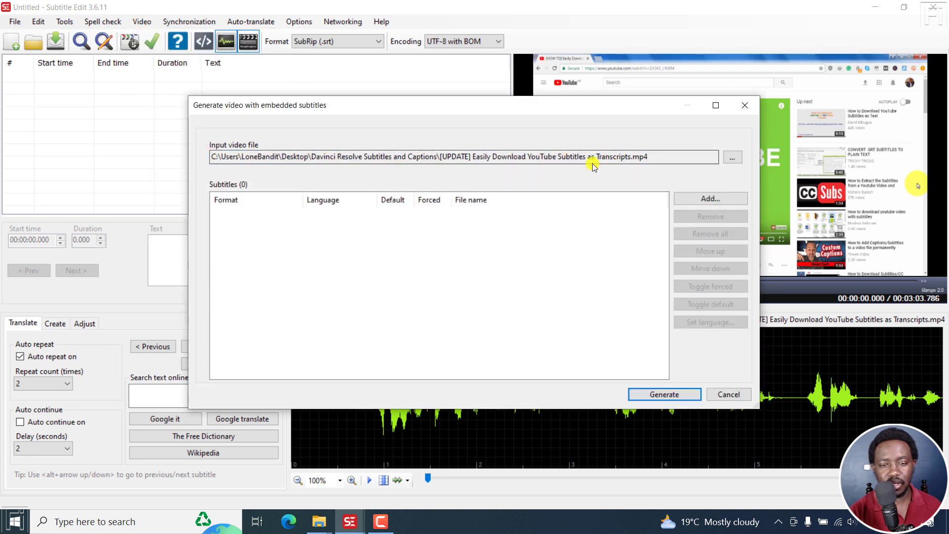
pyautogui.moveTo(710, 199)
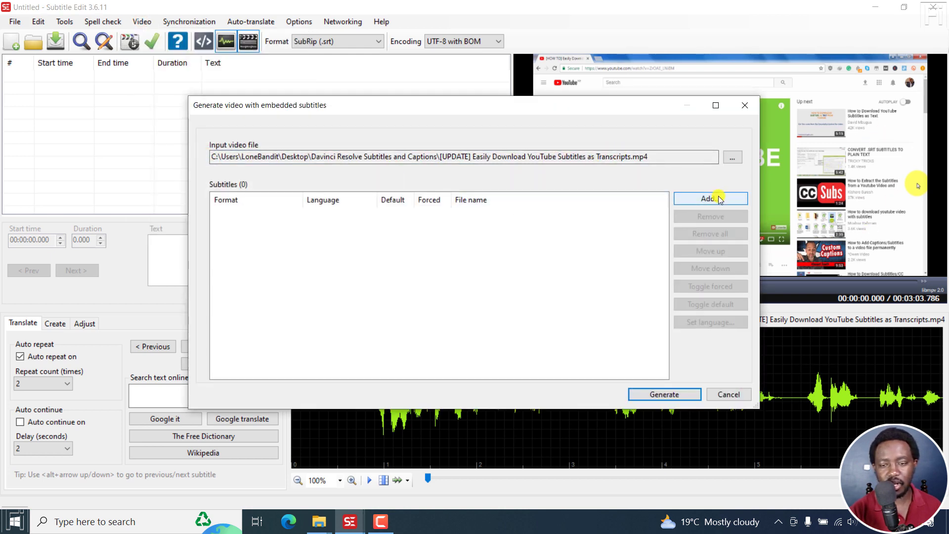
pyautogui.click(710, 198)
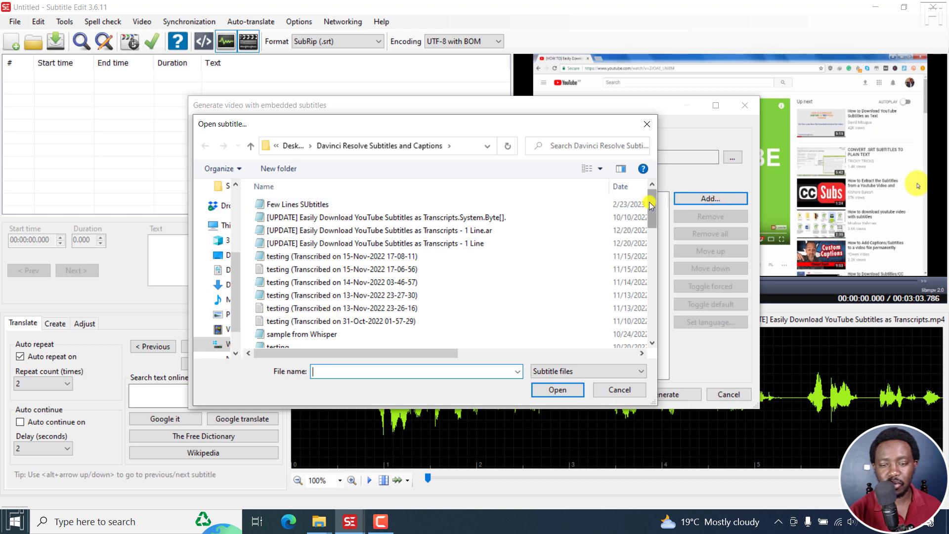
# Add the English, Persian and Portuguese transcript subtitle files as tracks to embed
pyautogui.scroll(-3)
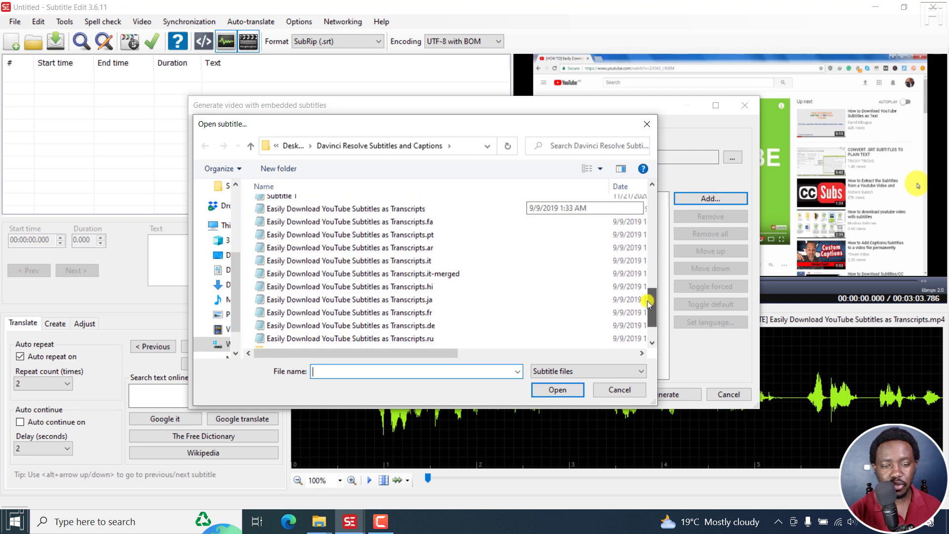
pyautogui.click(349, 206)
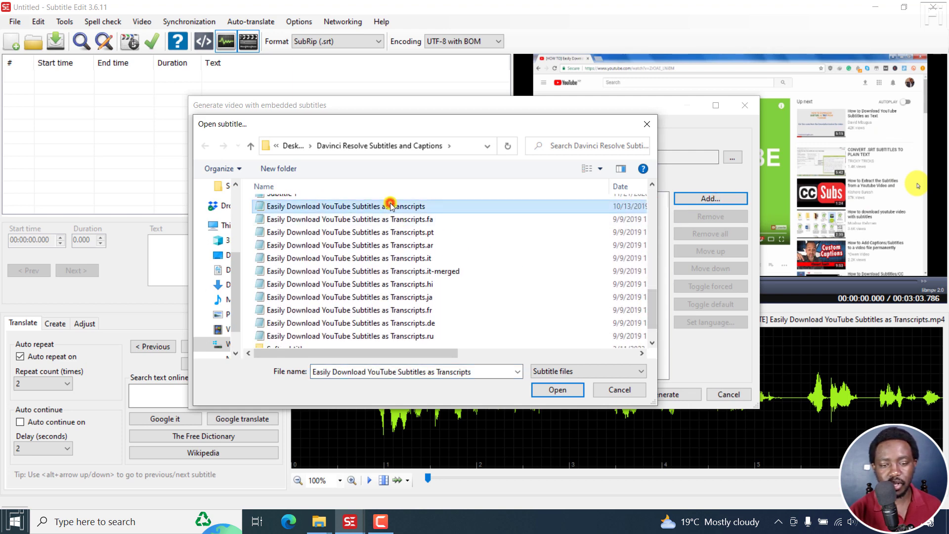
pyautogui.click(350, 232)
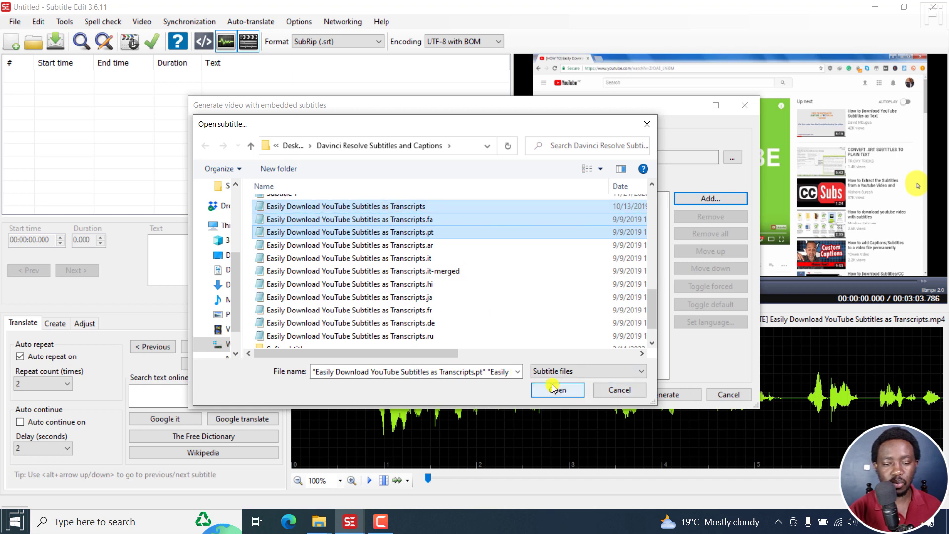
pyautogui.click(557, 390)
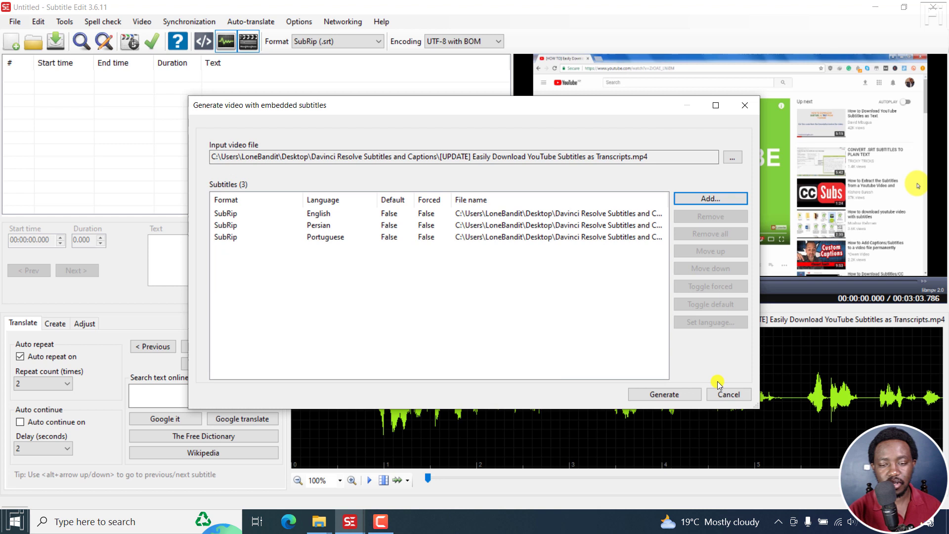
pyautogui.click(376, 214)
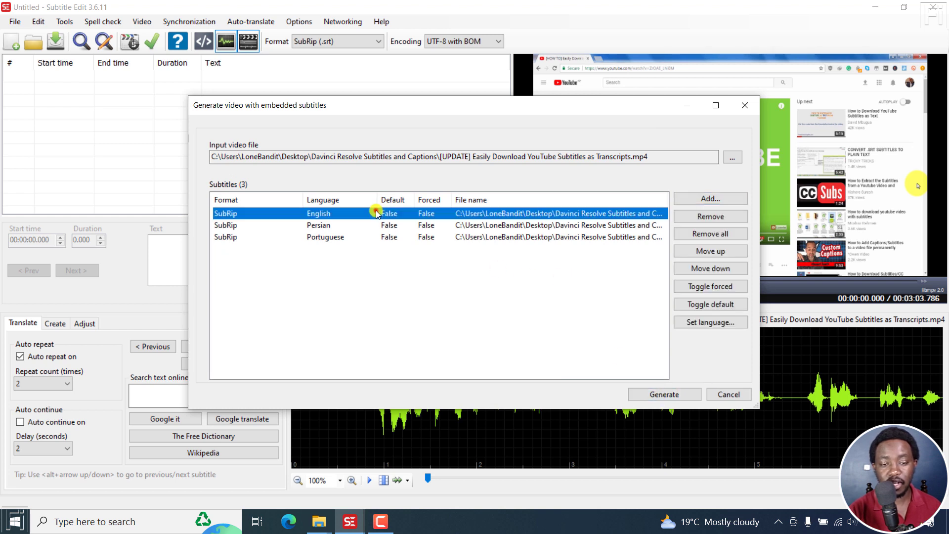
pyautogui.moveTo(710, 304)
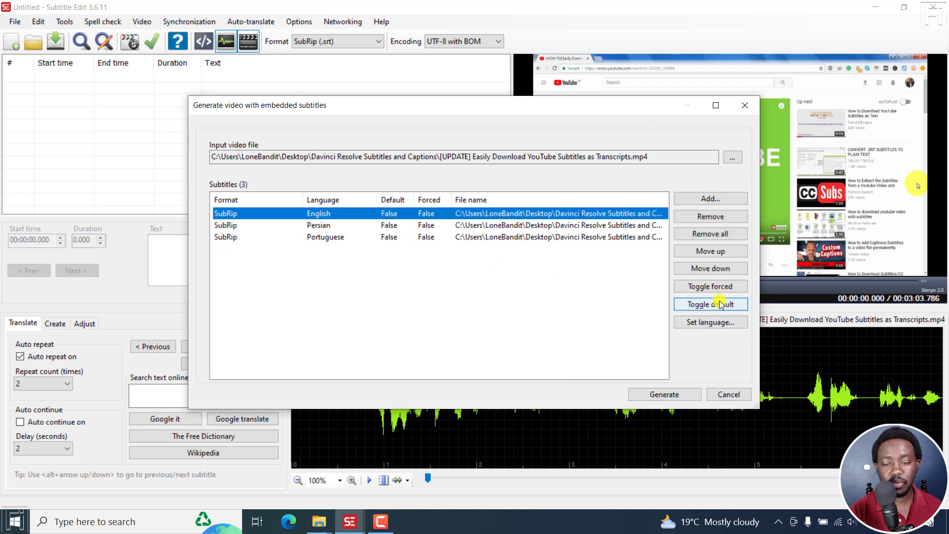
pyautogui.moveTo(586, 387)
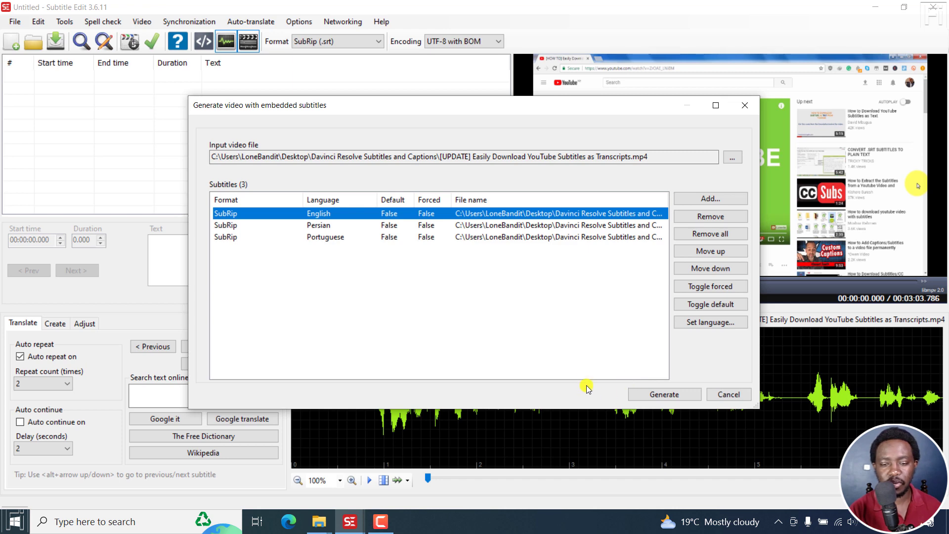
# Generate the embedded-subtitle MP4, saving it into the Soft subtitles folder
pyautogui.click(664, 395)
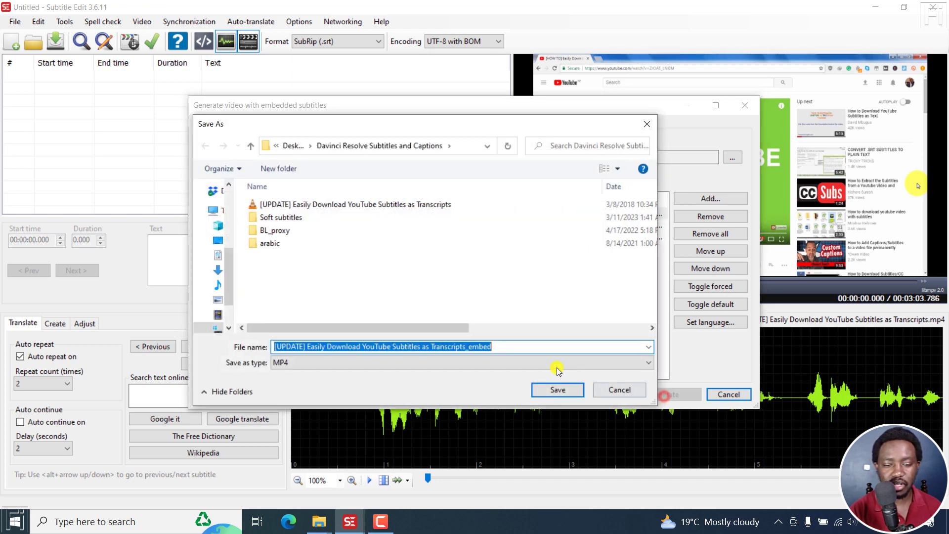
pyautogui.doubleClick(280, 216)
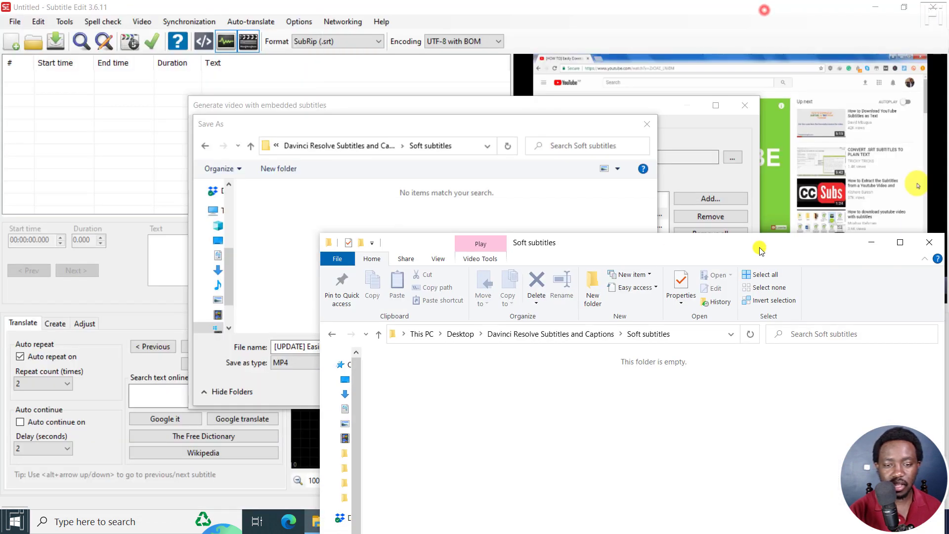
pyautogui.click(929, 243)
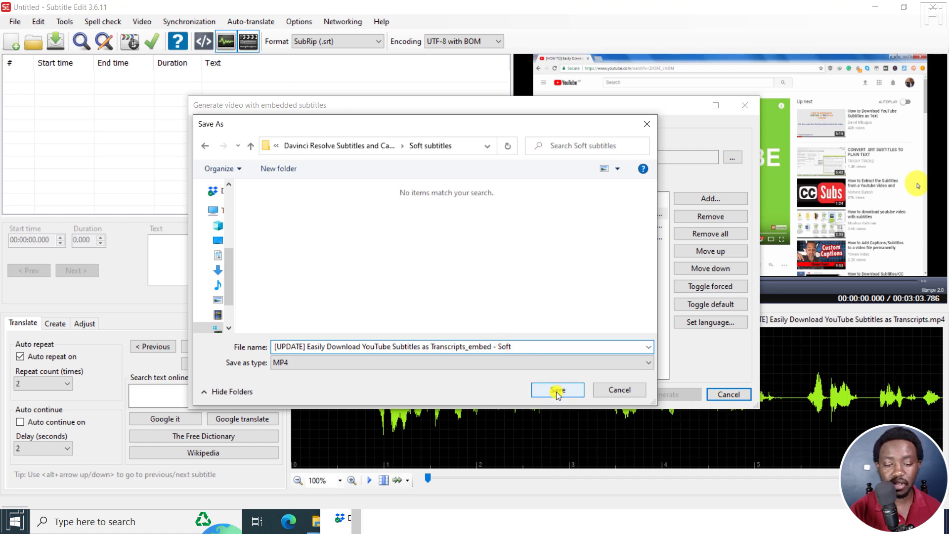
pyautogui.click(556, 390)
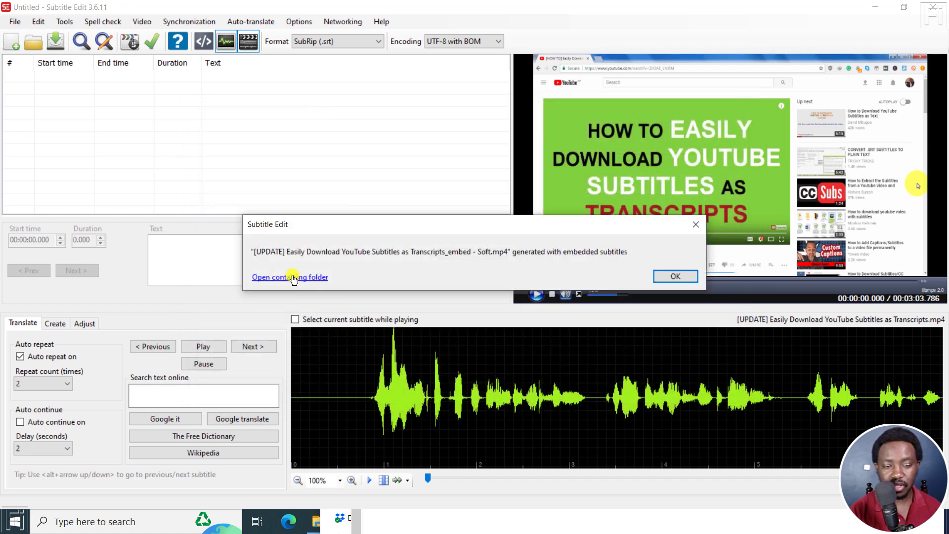
# Show the Soft subtitles folder containing the new '..._embed - Soft.mp4' file
pyautogui.click(676, 275)
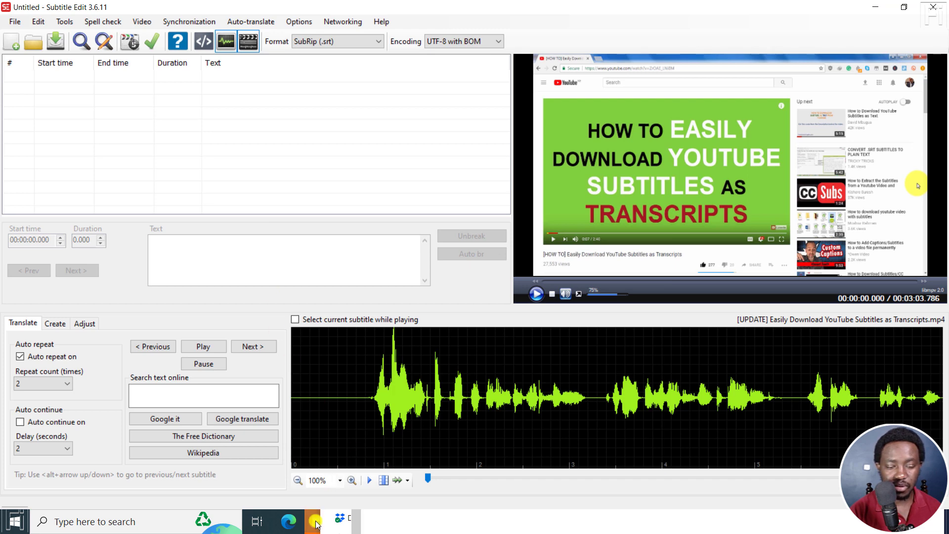
pyautogui.click(319, 521)
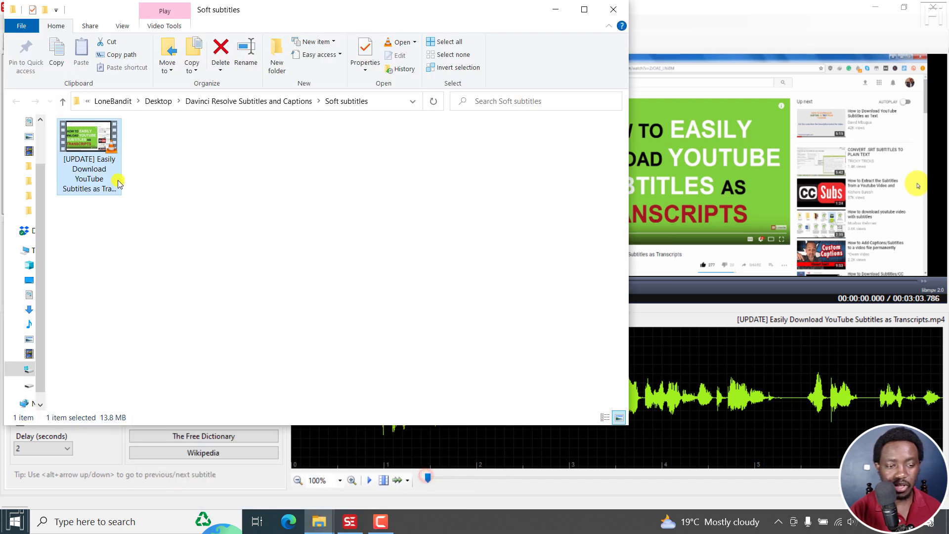
# Play the new MP4 in VLC and bring up its playback options to check subtitle tracks
pyautogui.doubleClick(89, 154)
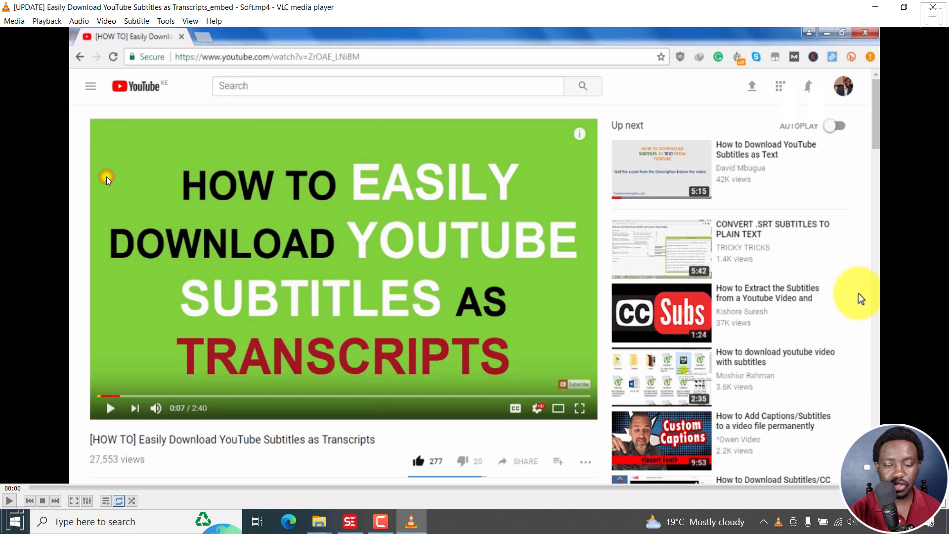
pyautogui.rightClick(314, 211)
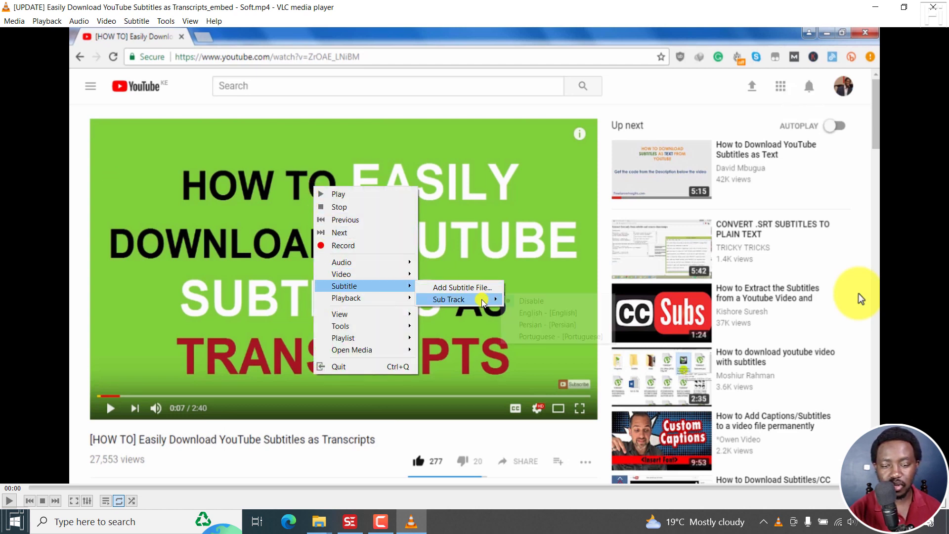
pyautogui.moveTo(449, 299)
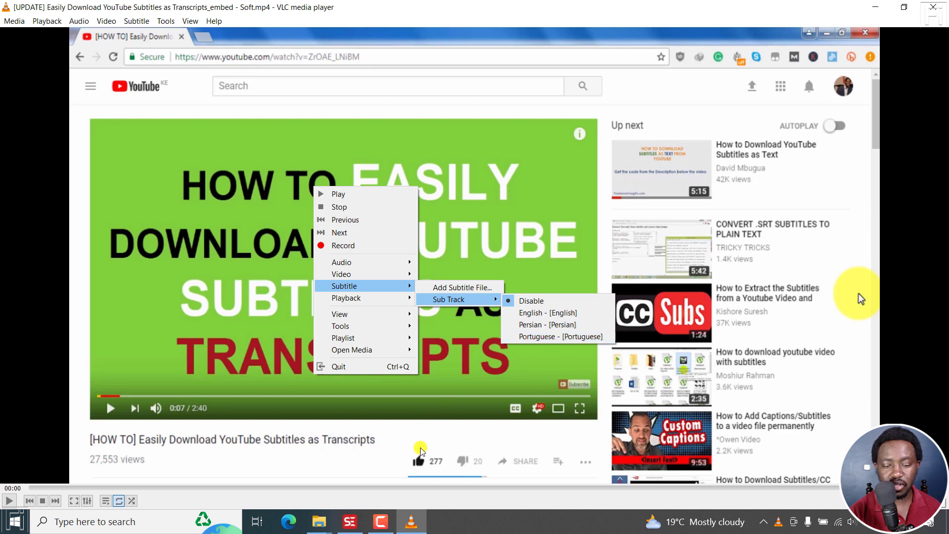
pyautogui.moveTo(563, 291)
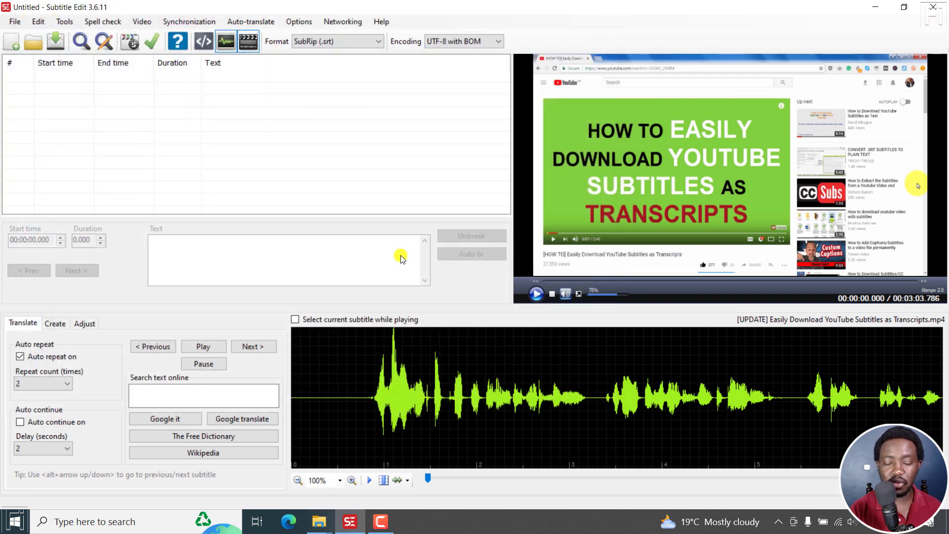
pyautogui.moveTo(313, 521)
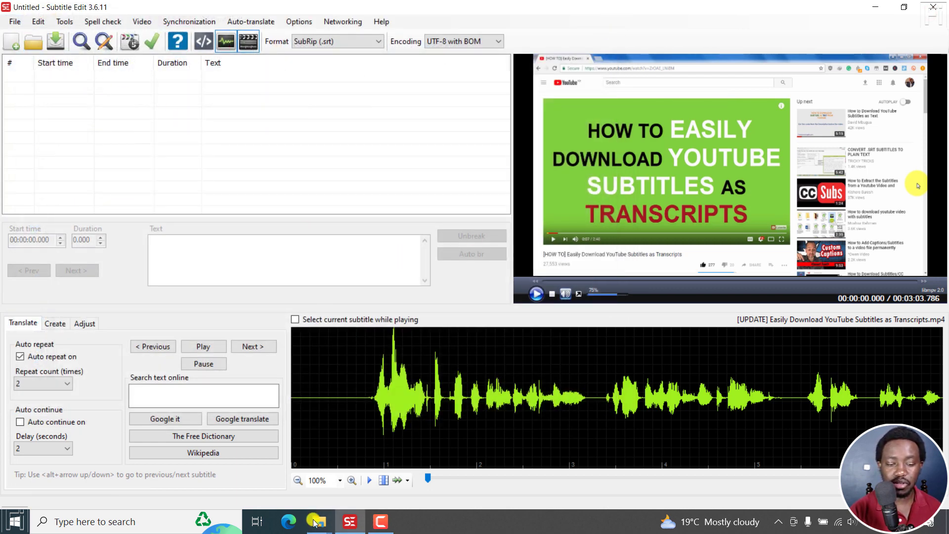
# Switch back to Subtitle Edit and bring up the File menu
pyautogui.click(315, 521)
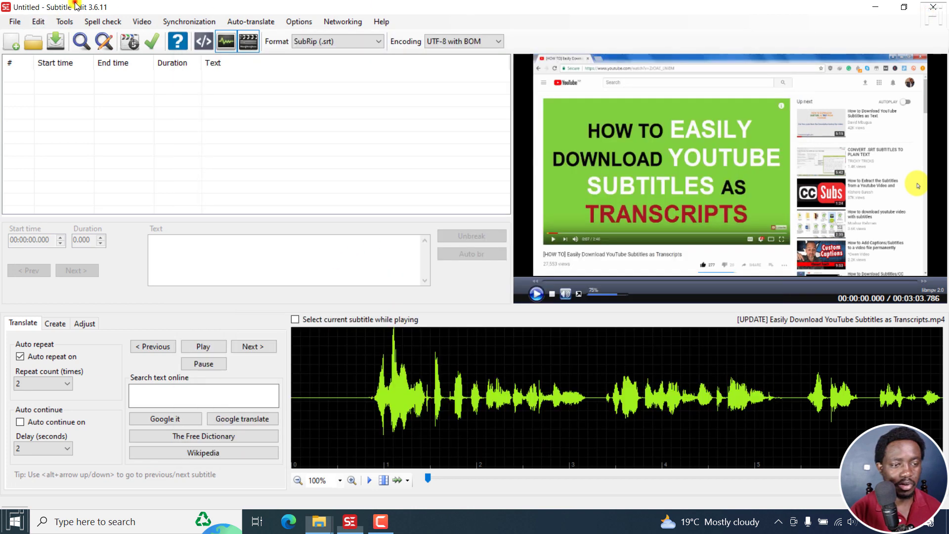
pyautogui.click(14, 21)
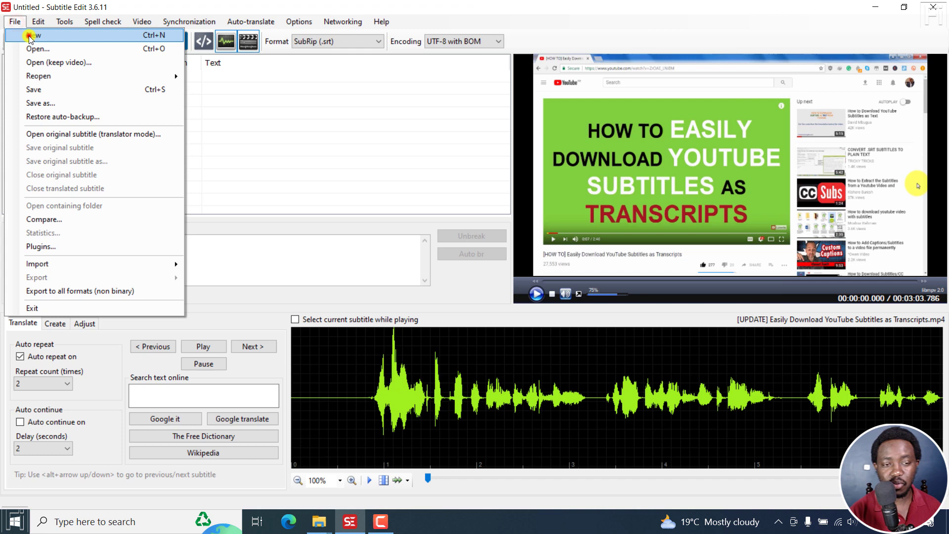
# Start a new empty project and launch Generate video with embedded subtitles
pyautogui.click(31, 35)
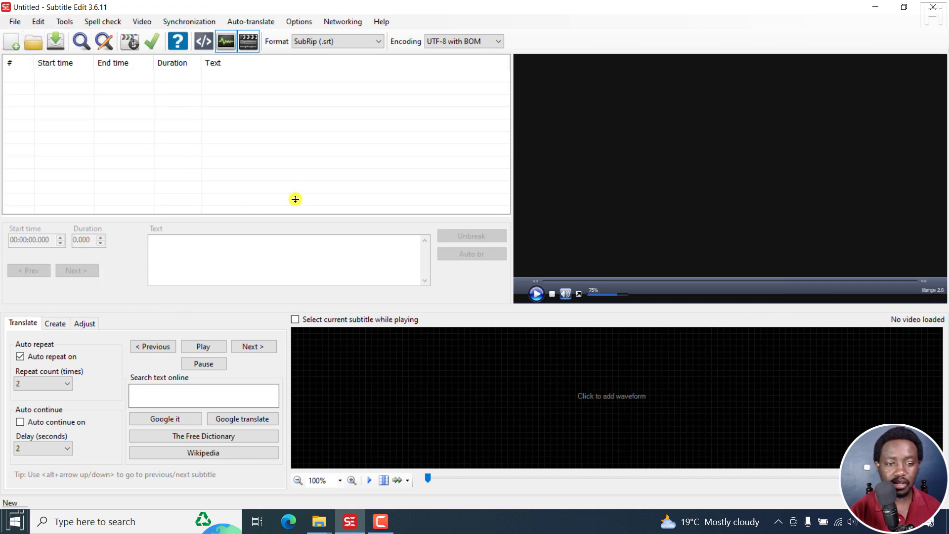
pyautogui.click(141, 20)
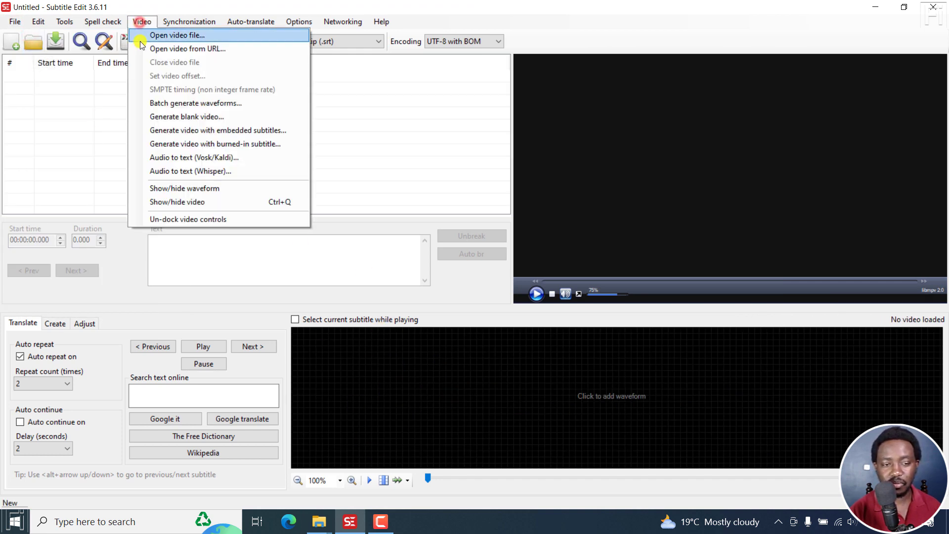
pyautogui.moveTo(218, 130)
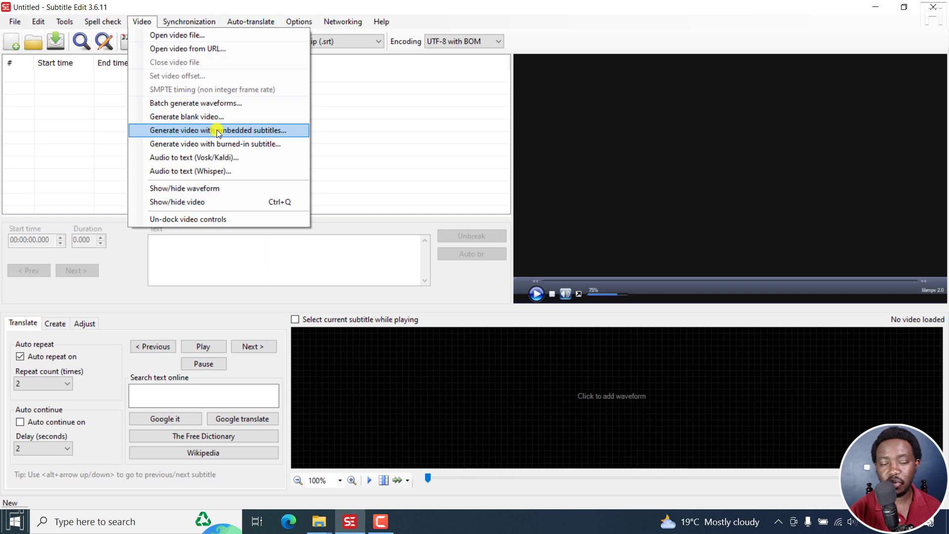
pyautogui.click(217, 130)
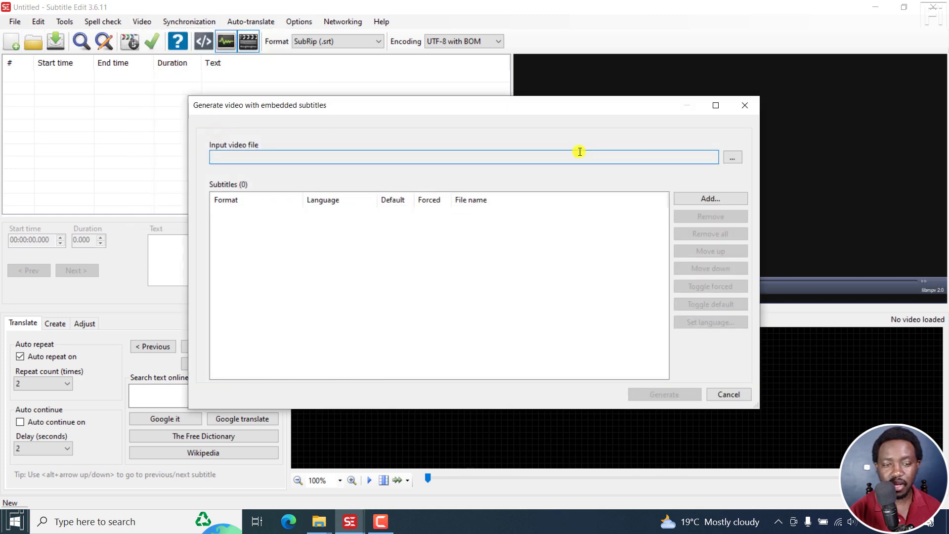
# Load the tutorial MP4 as the input video for generation
pyautogui.click(733, 158)
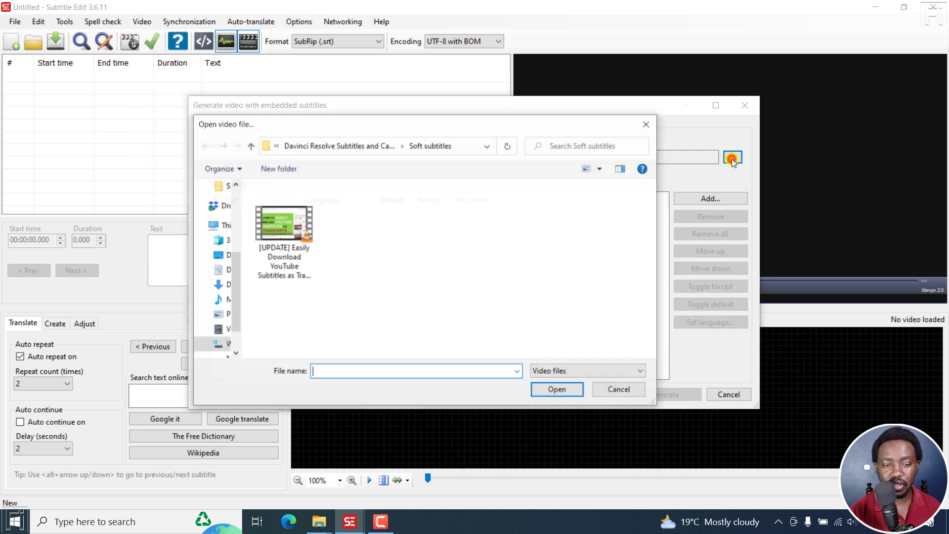
pyautogui.moveTo(377, 266)
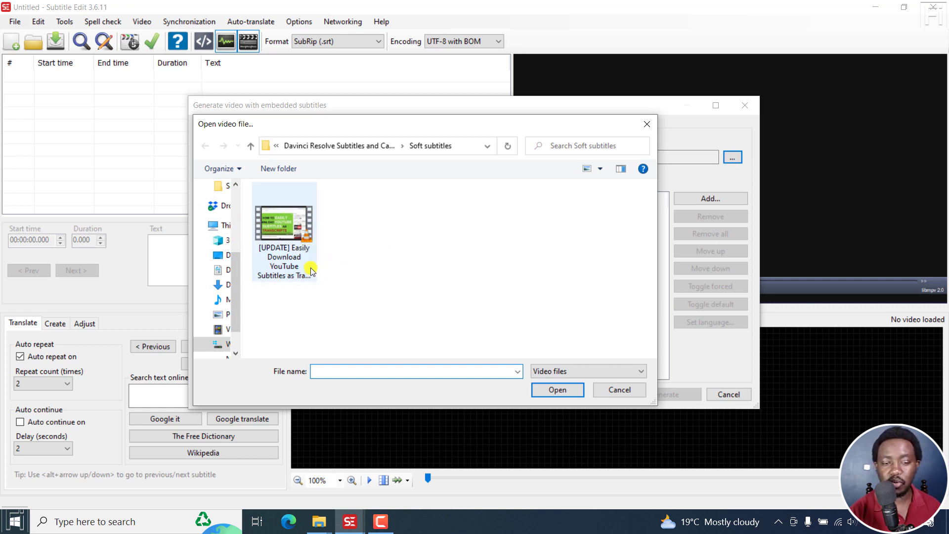
pyautogui.click(284, 230)
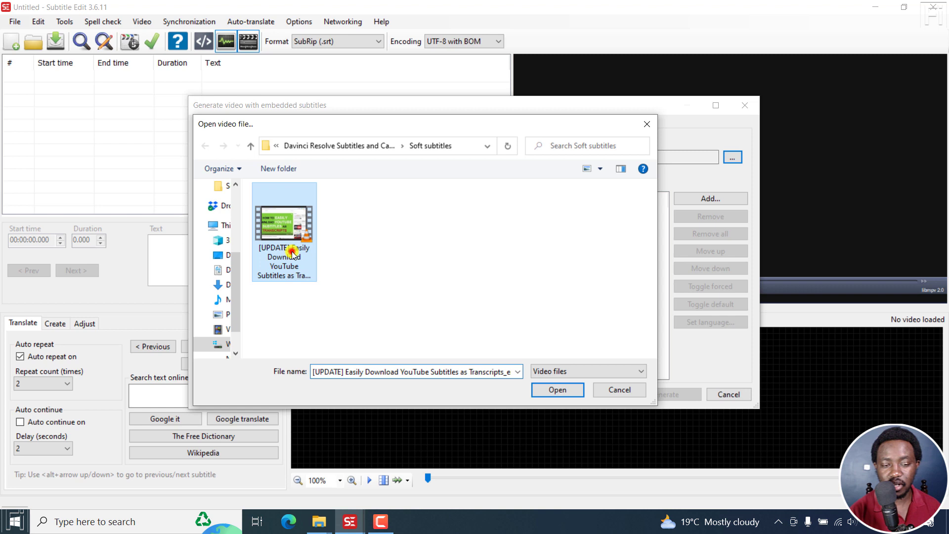
pyautogui.click(557, 390)
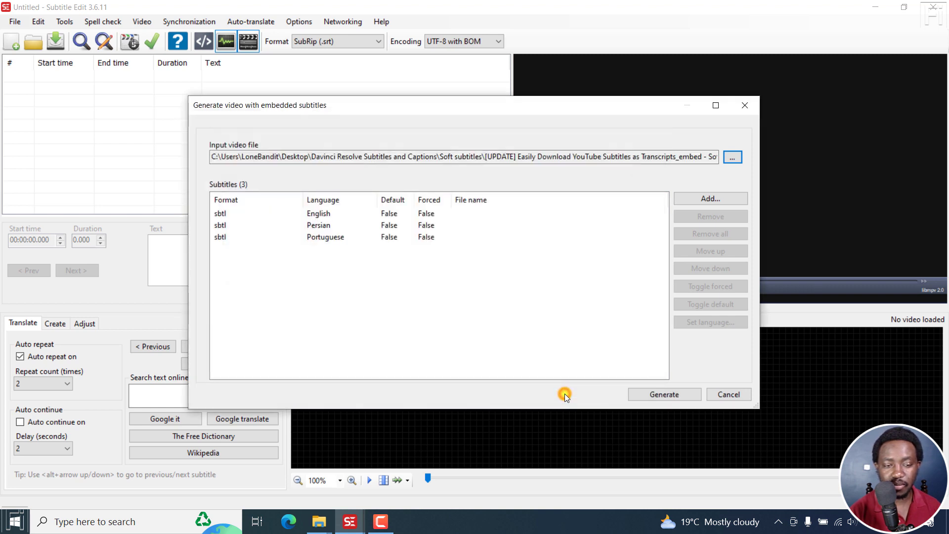
pyautogui.moveTo(288, 259)
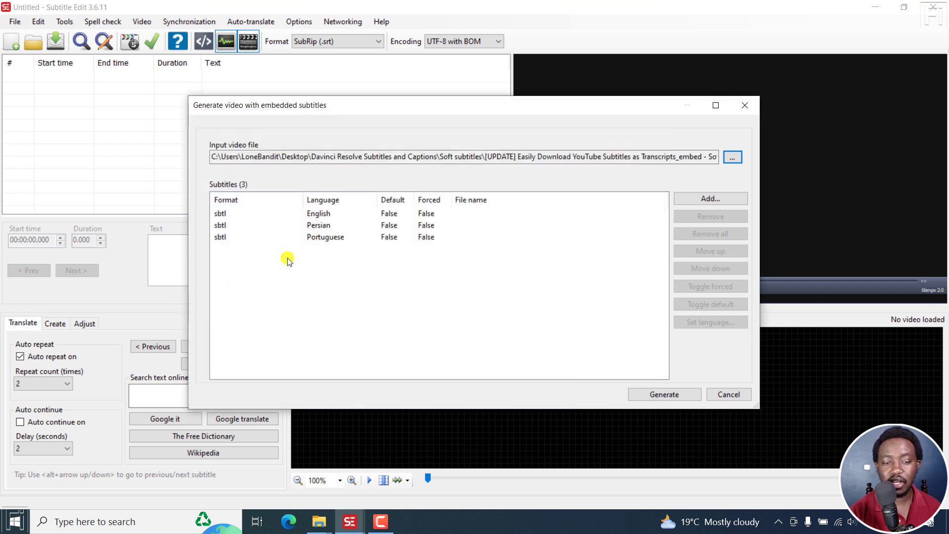
pyautogui.moveTo(305, 262)
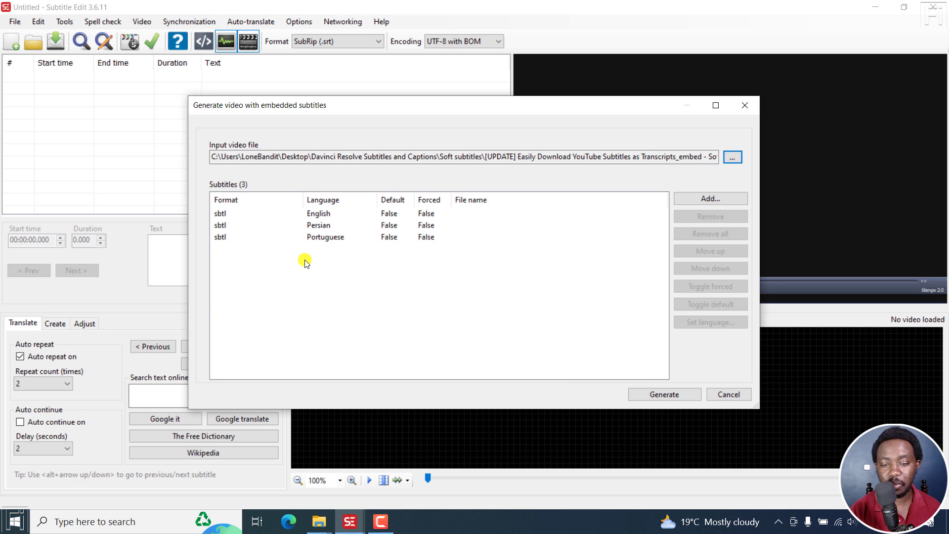
pyautogui.moveTo(624, 171)
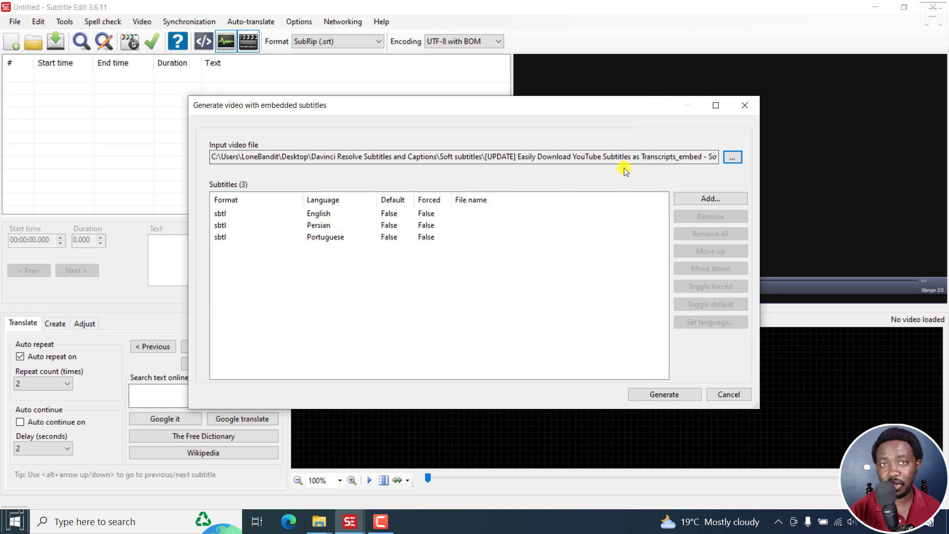
pyautogui.moveTo(397, 274)
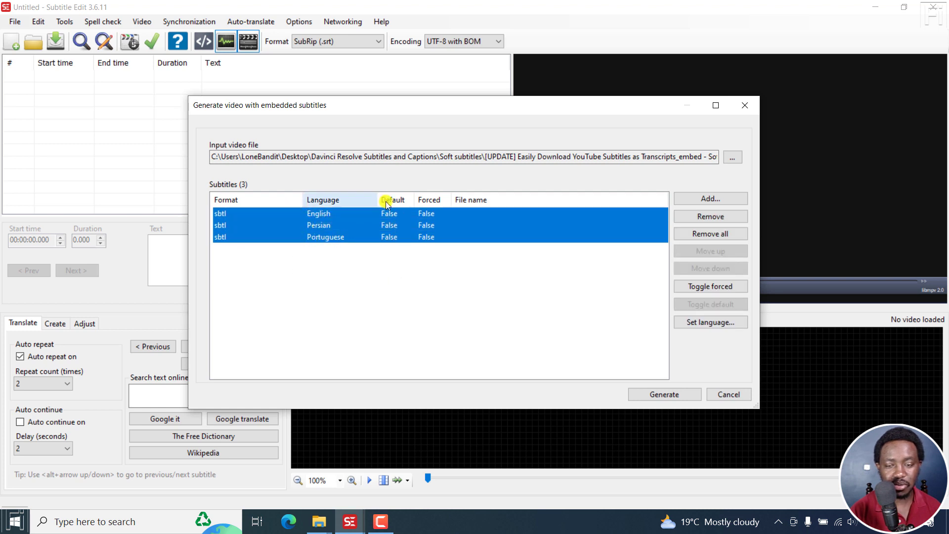
# Remove all three subtitle tracks and start generating the video
pyautogui.click(710, 233)
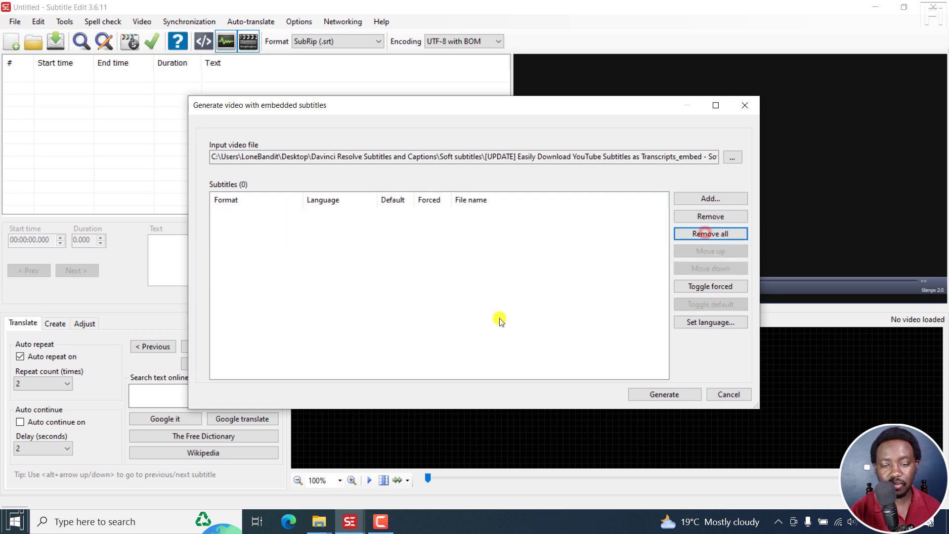
pyautogui.moveTo(582, 313)
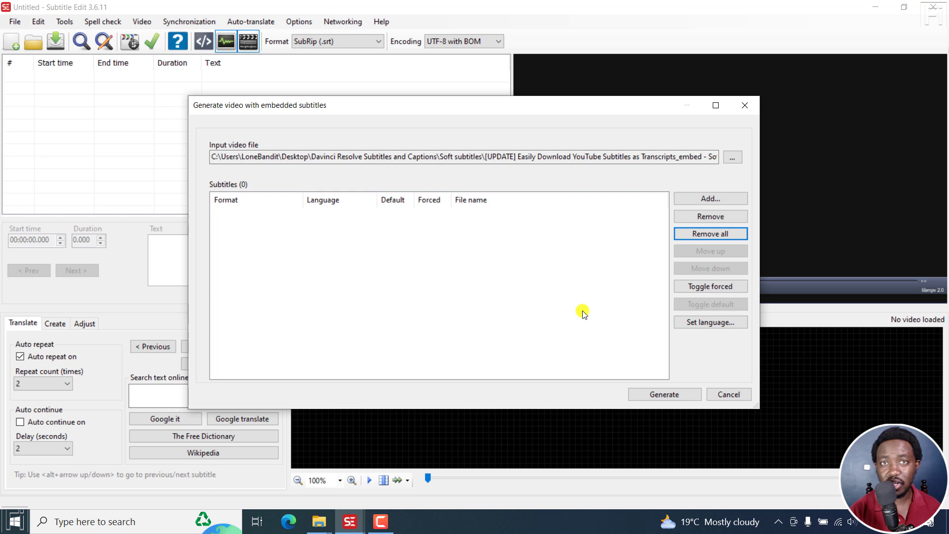
pyautogui.click(665, 395)
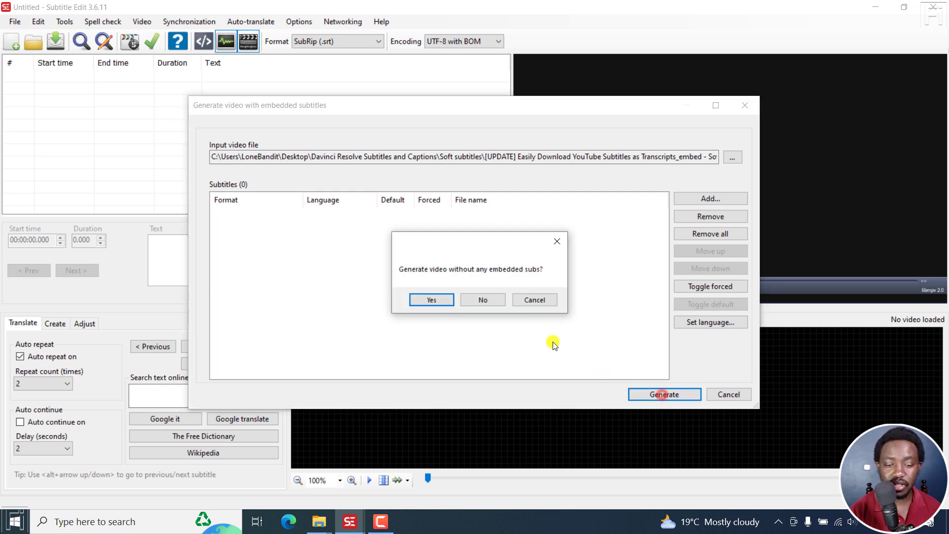
pyautogui.moveTo(513, 279)
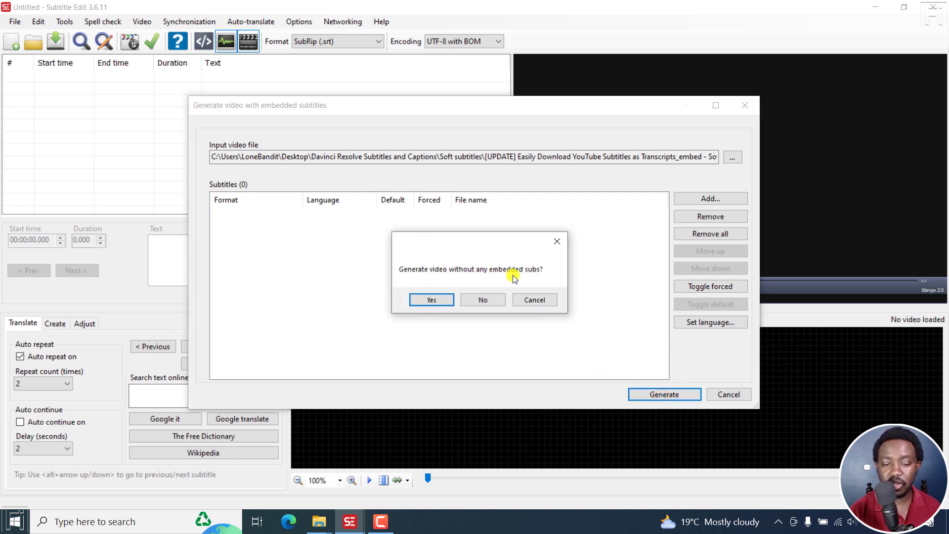
# Confirm no subtitles, save the copy with '- No Subs' appended, and show the Soft subtitles folder
pyautogui.click(431, 299)
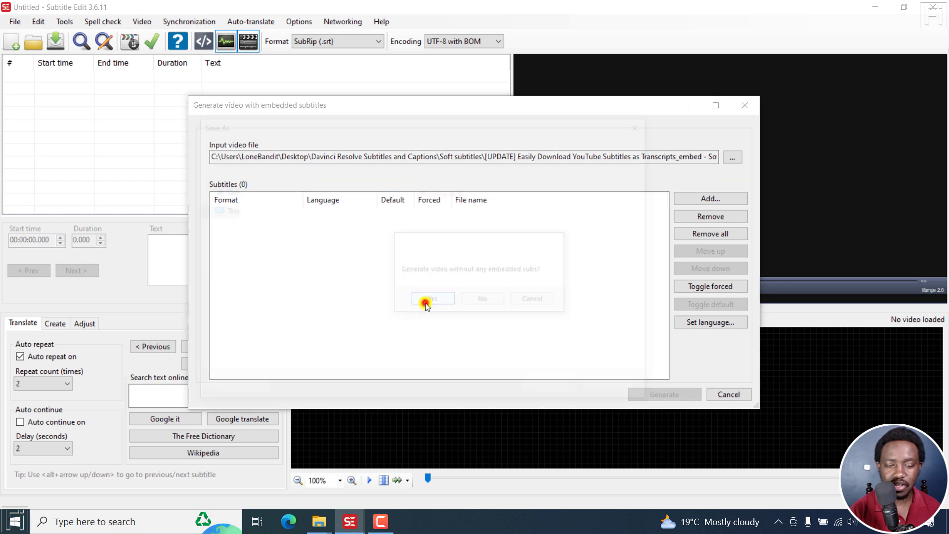
pyautogui.click(433, 298)
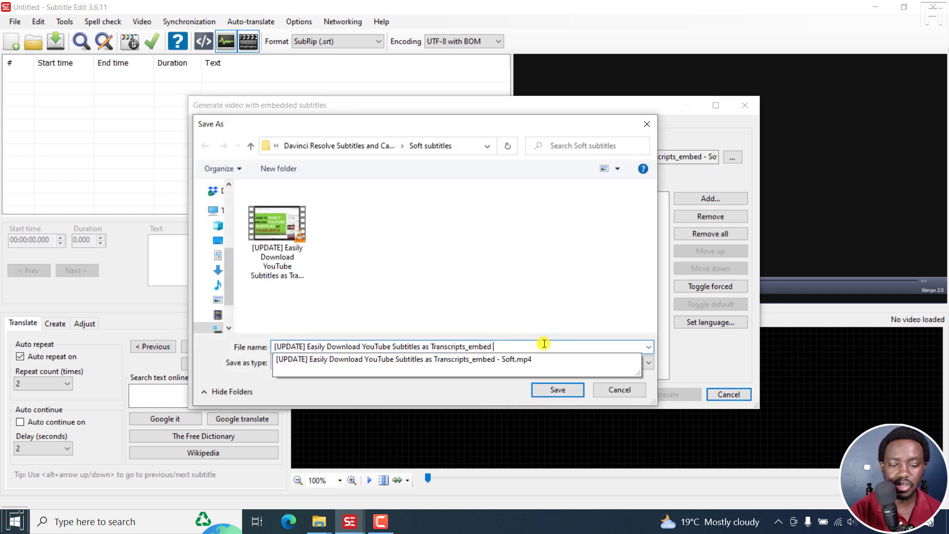
pyautogui.write('- Nop')
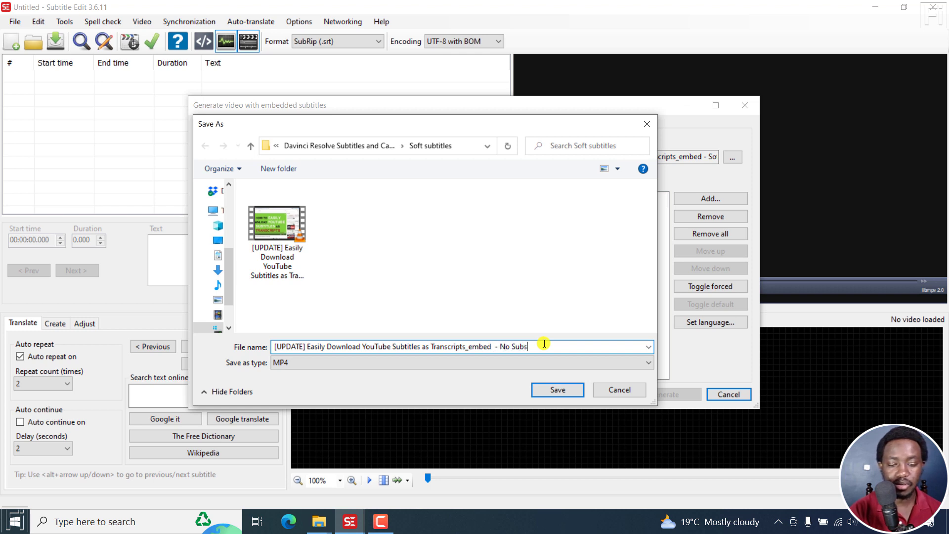
pyautogui.click(557, 390)
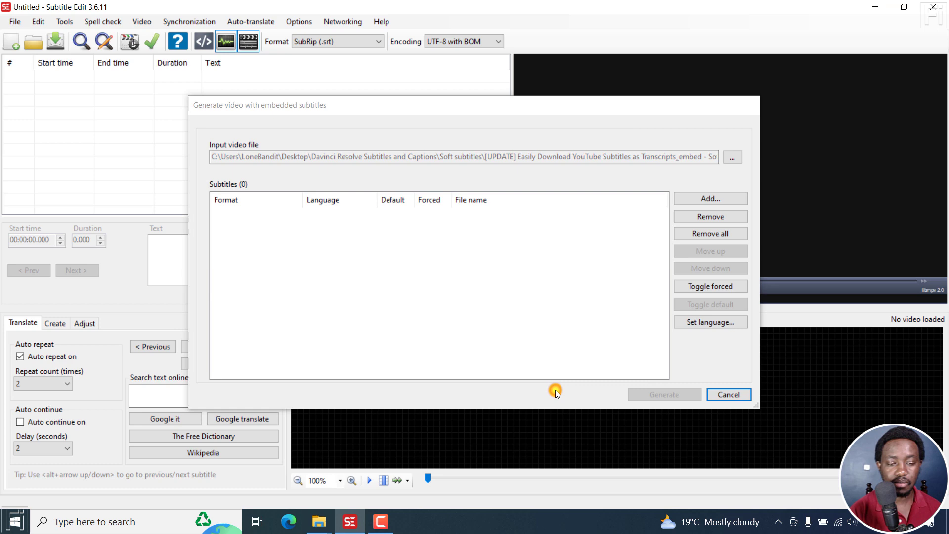
pyautogui.click(663, 395)
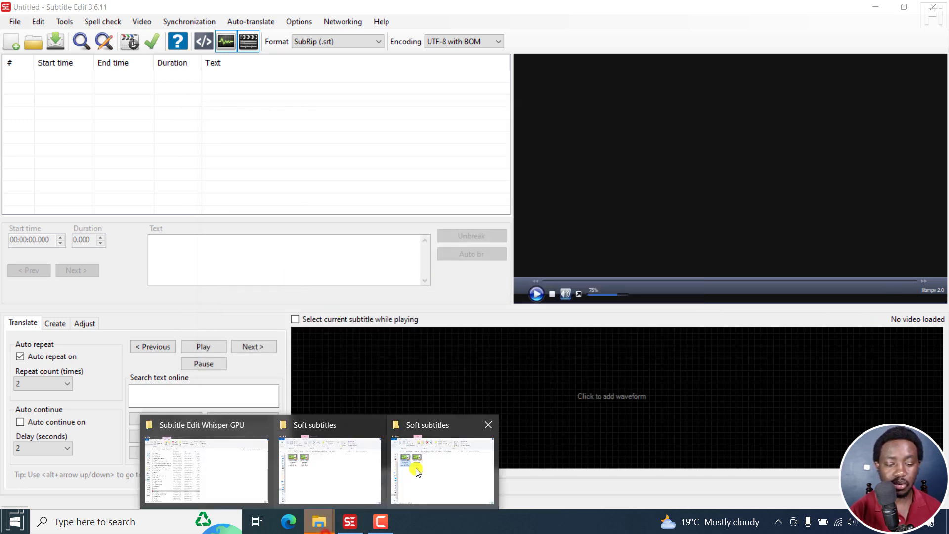
pyautogui.click(441, 470)
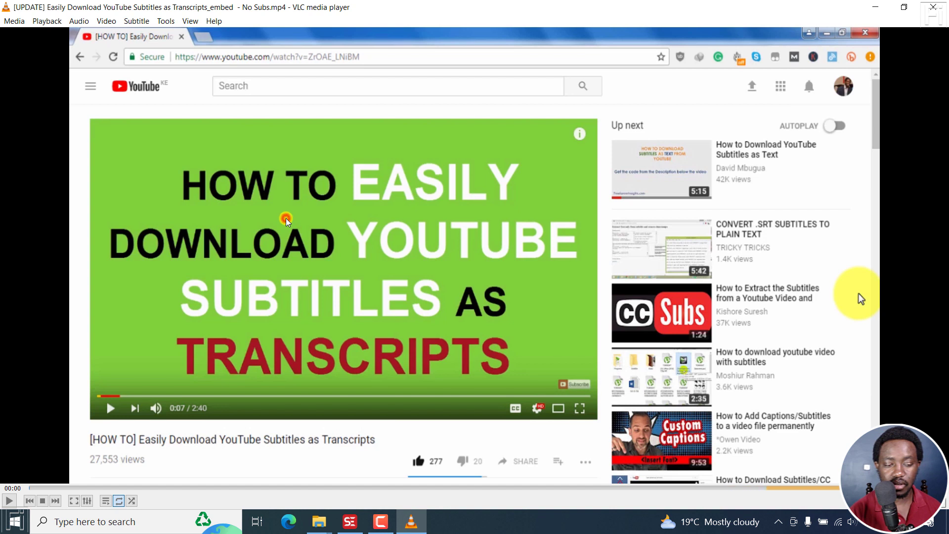
# Check the No Subs video's playback menu in VLC for available subtitle tracks
pyautogui.rightClick(286, 220)
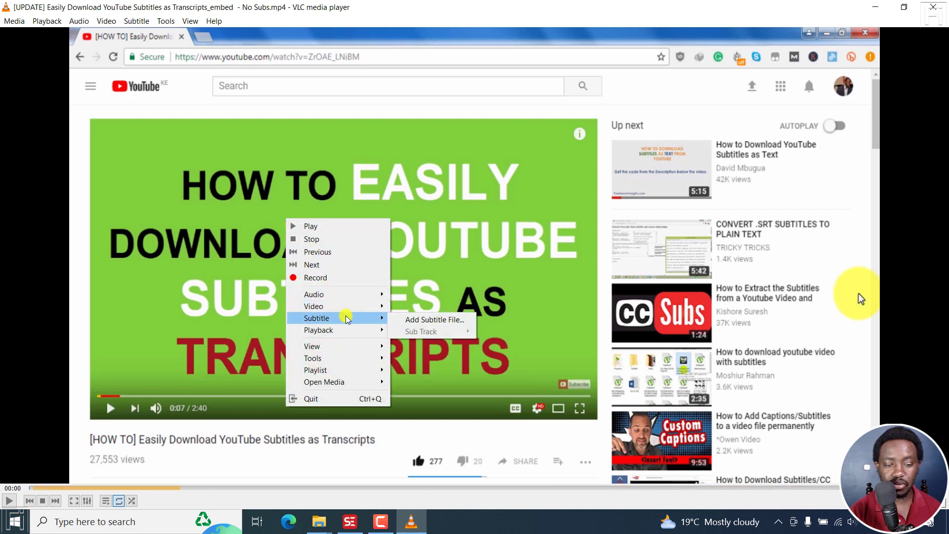
pyautogui.moveTo(482, 335)
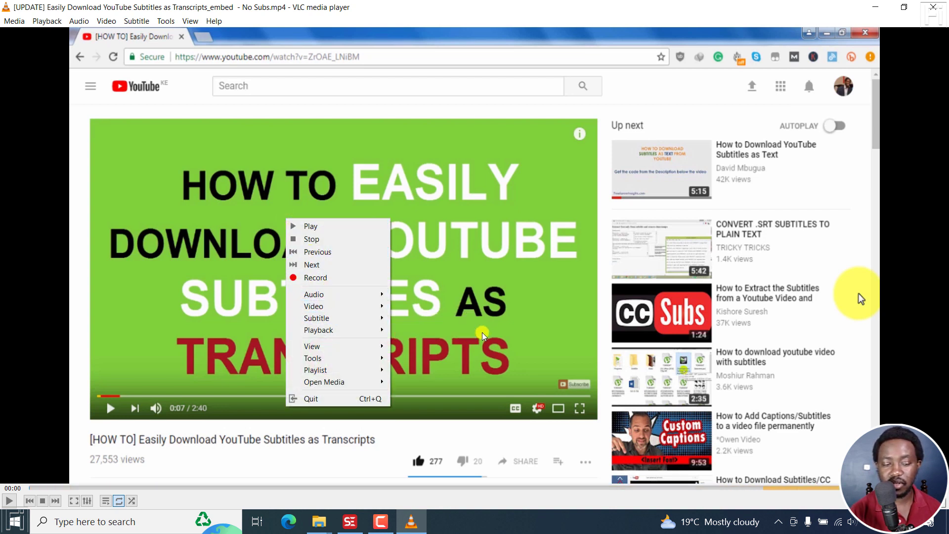